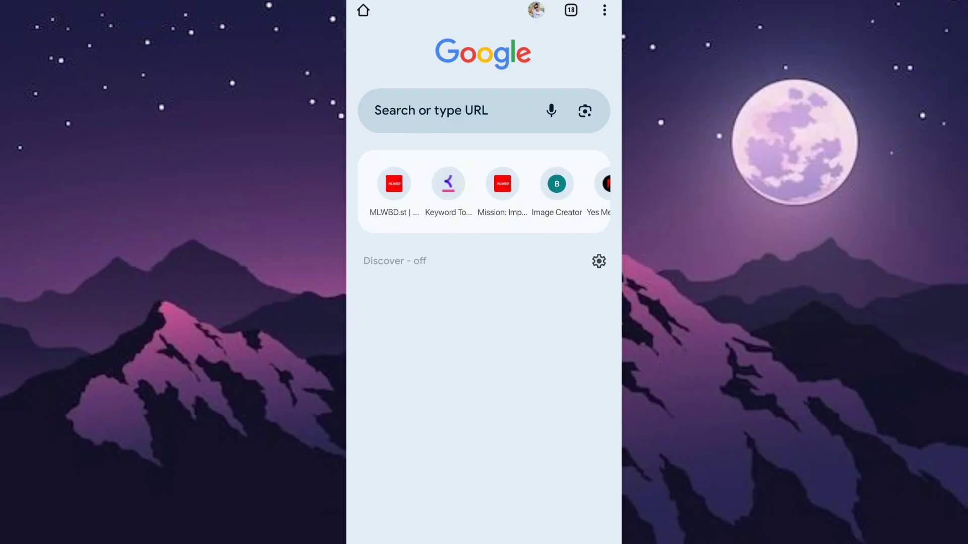
Search Google for 'bing image creator' from the Chrome address bar.
{"action": "type", "text": "bing image creator"}
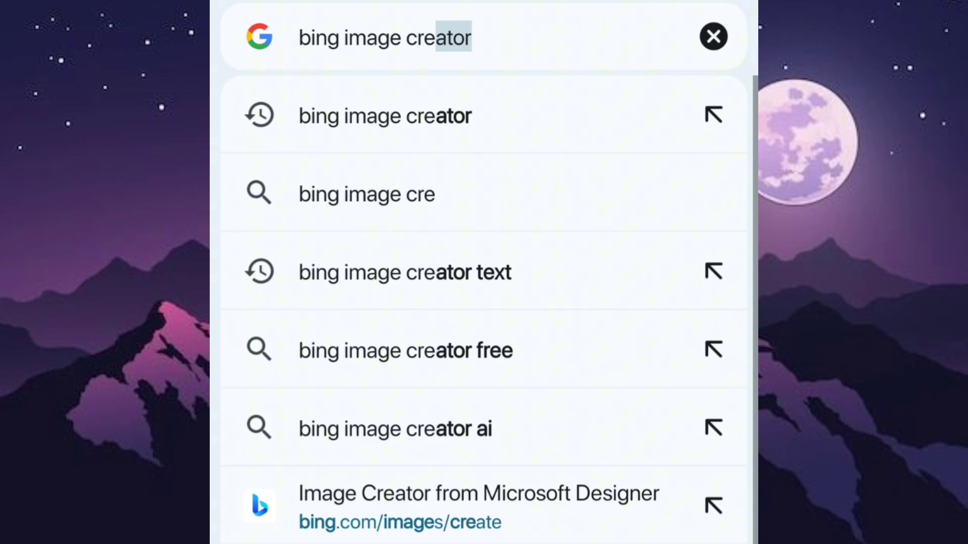
{"action": "left_click", "coordinate": [432, 36]}
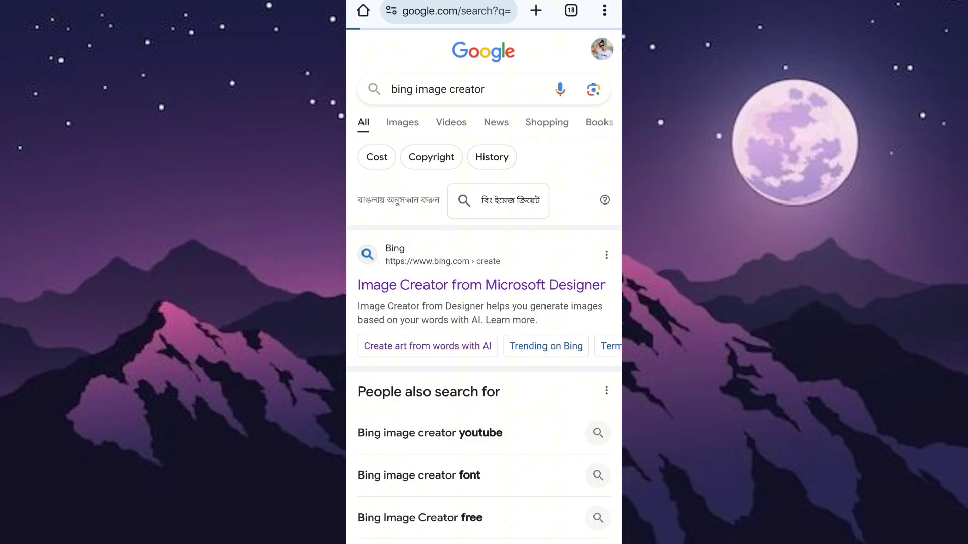
Open Bing Image Creator on the Microsoft Designer site from the search results.
{"action": "left_click", "coordinate": [481, 284]}
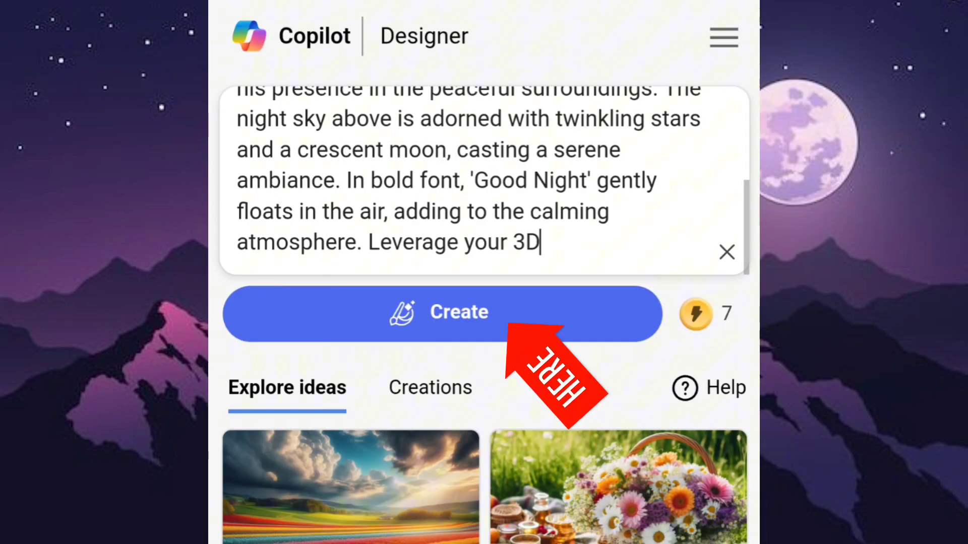
{"action": "left_click", "coordinate": [441, 313]}
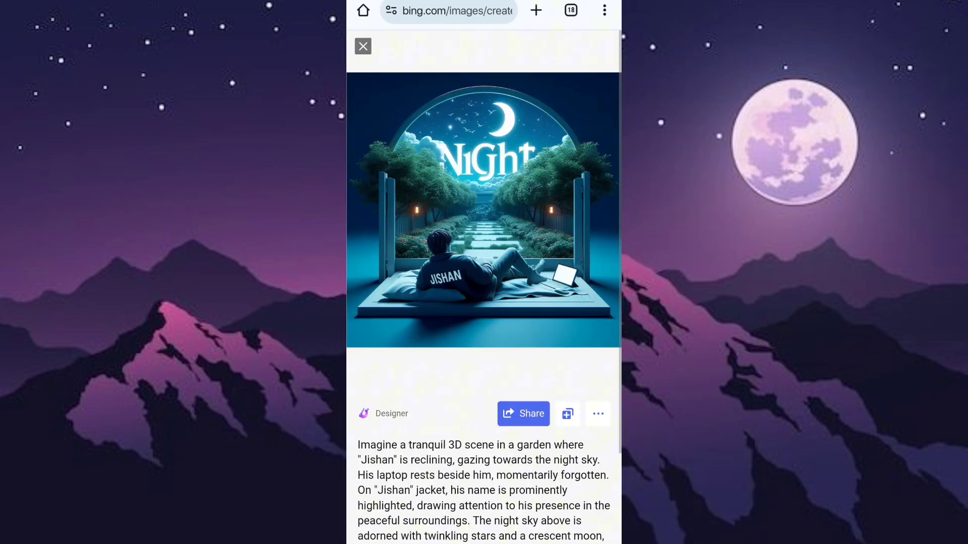
Download the generated night-sky image of Jishan from the image's more-options menu.
{"action": "left_click", "coordinate": [597, 413]}
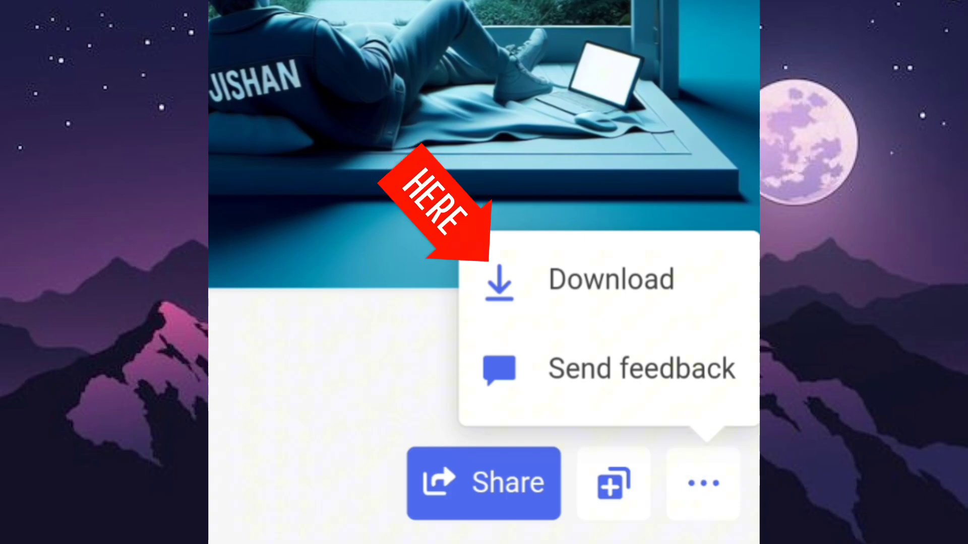
{"action": "left_click", "coordinate": [610, 278]}
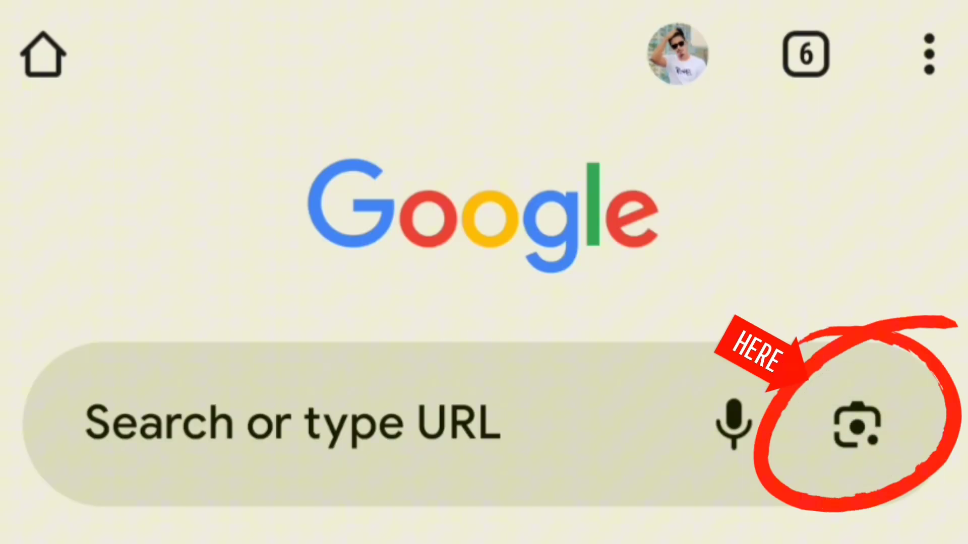
Start a Google Lens image search from the new tab's search bar.
{"action": "left_click", "coordinate": [857, 424]}
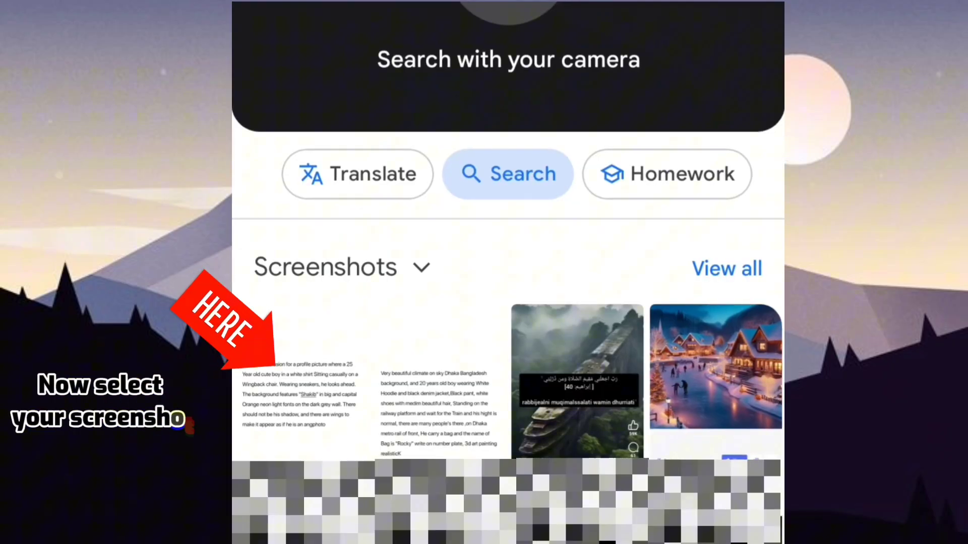